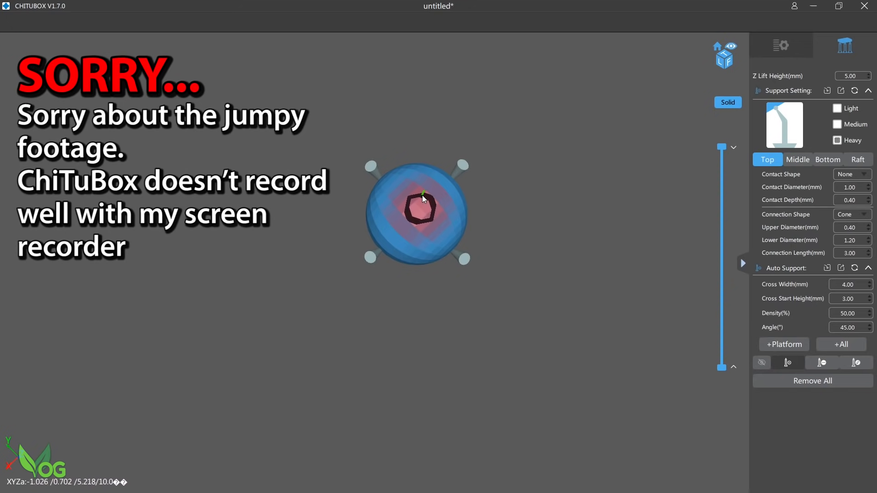
- Orbit and scrub the layer slider to inspect the raft and layers beneath the sphere
left_click_drag(423, 197, 424, 208)
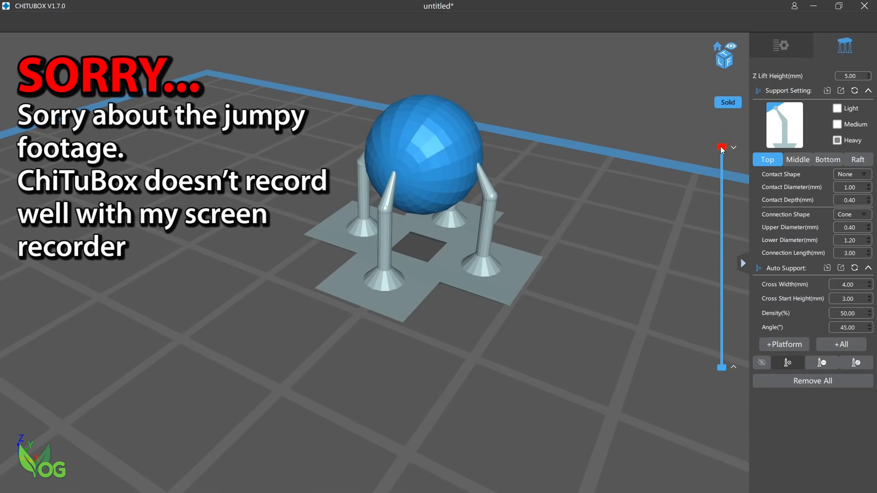
left_click_drag(721, 147, 722, 366)
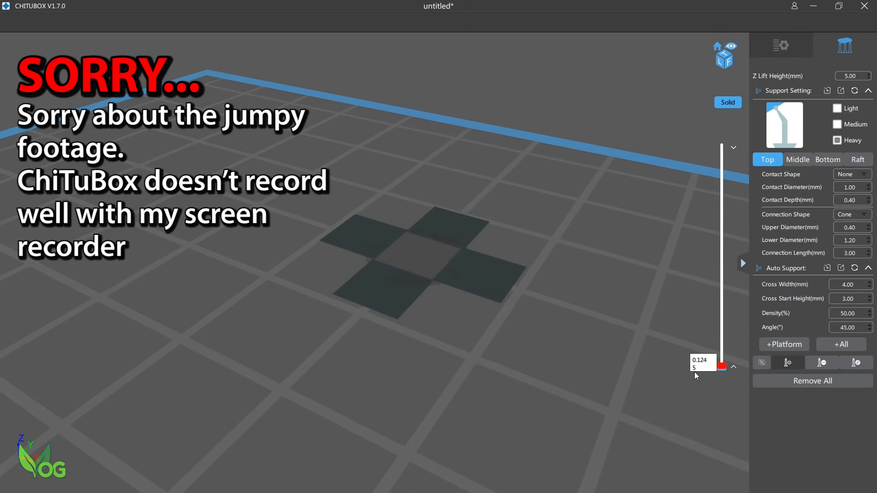
left_click_drag(722, 366, 722, 306)
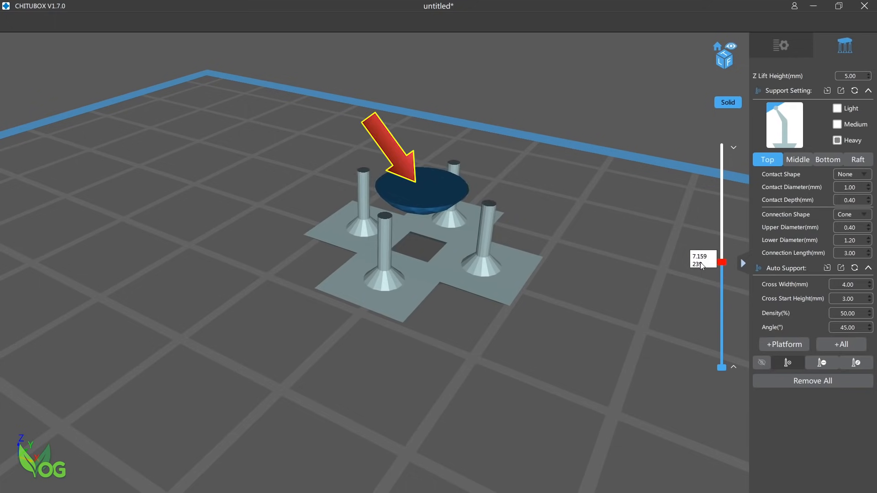
left_click_drag(721, 262, 722, 272)
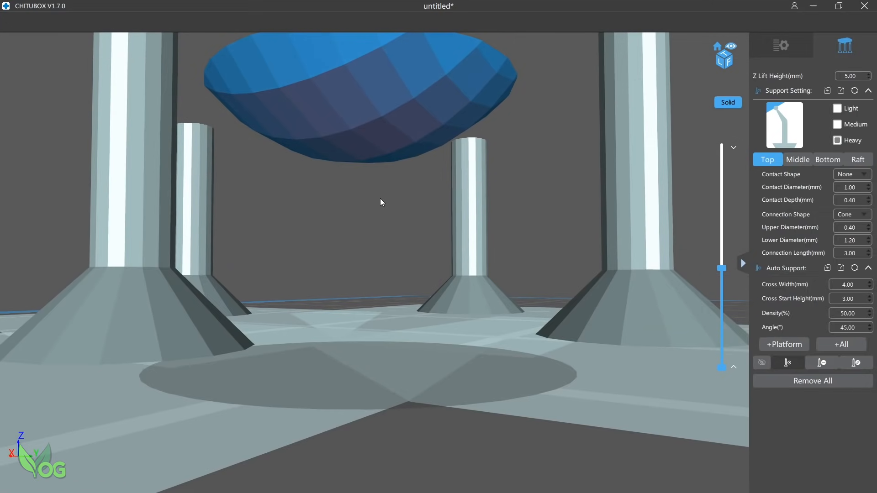
mouse_move(389, 169)
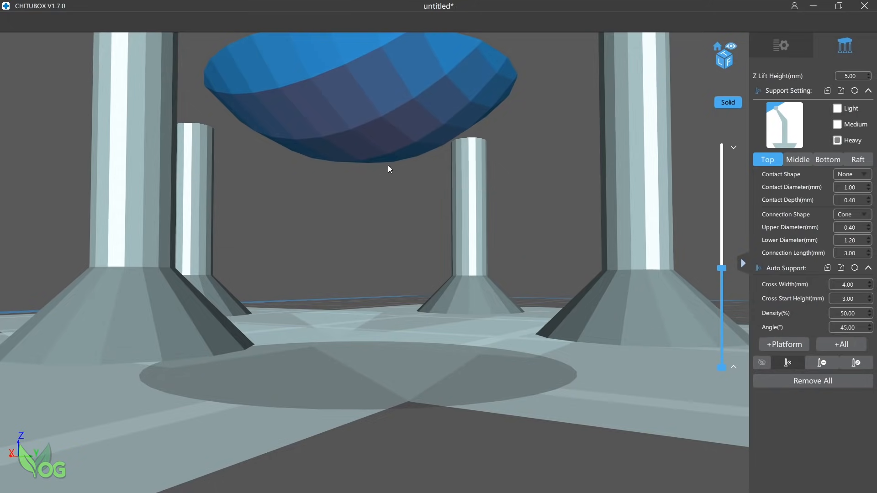
left_click_drag(389, 169, 362, 225)
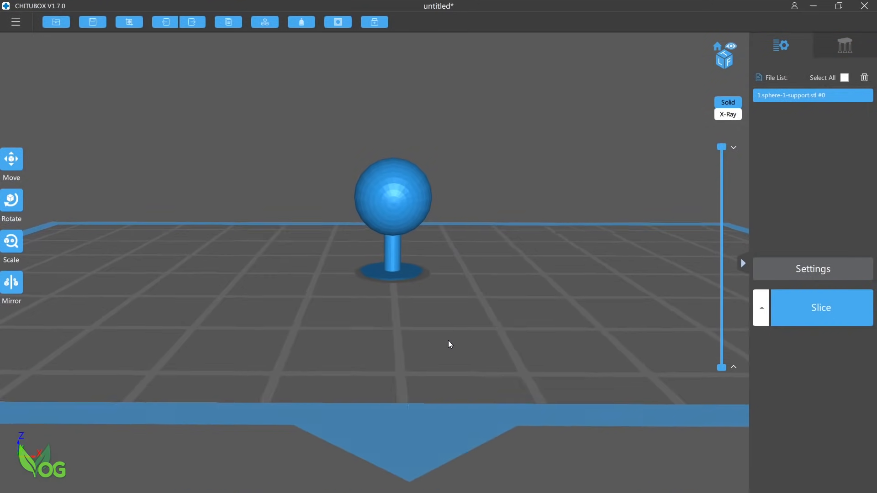
- Tilt the view onto the sphere and step through layers from support base to sphere start
left_click_drag(447, 344, 573, 338)
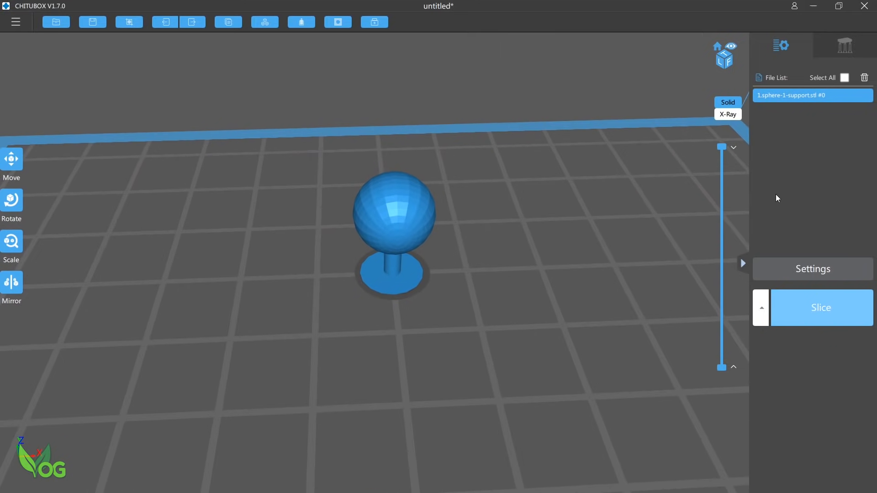
left_click_drag(721, 147, 721, 330)
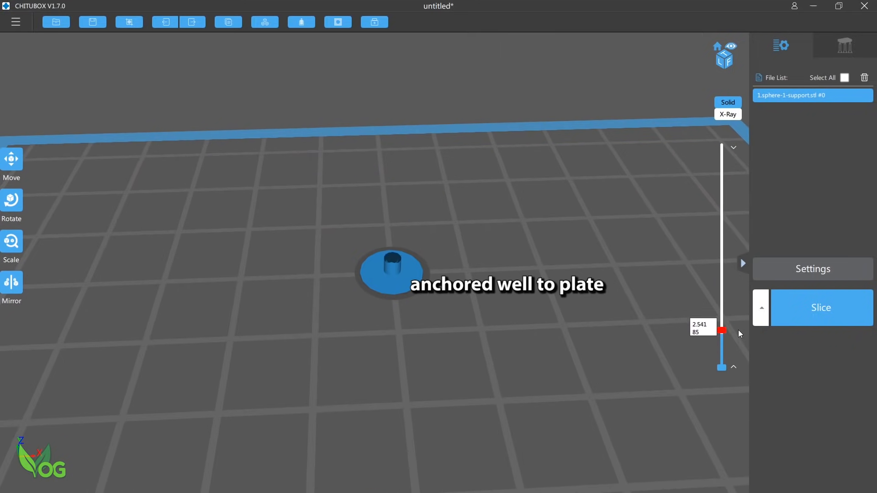
left_click_drag(722, 331, 722, 189)
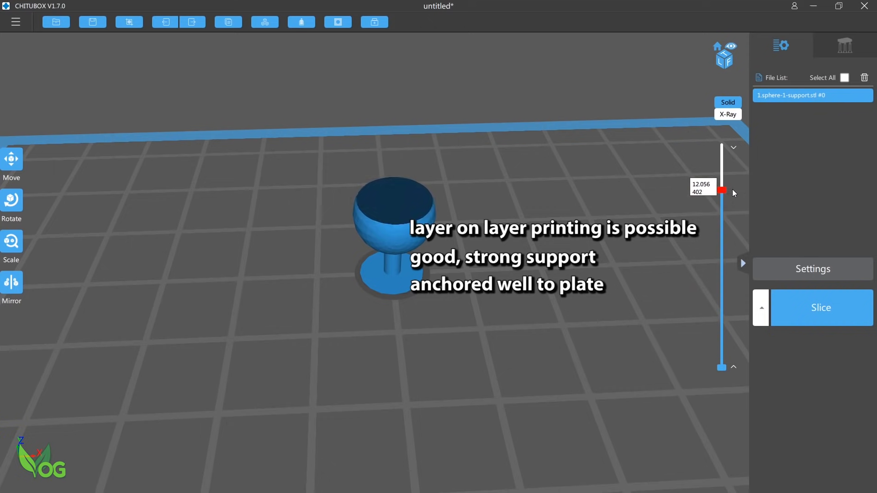
left_click_drag(722, 190, 722, 271)
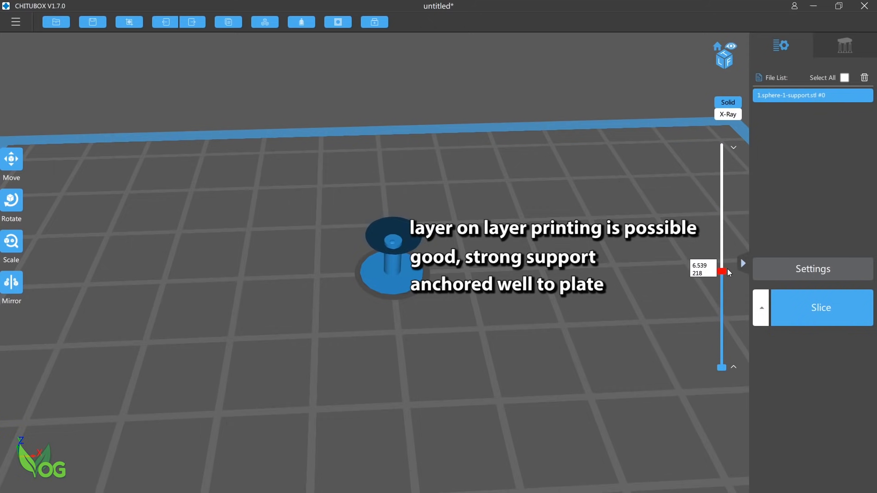
left_click_drag(722, 272, 722, 289)
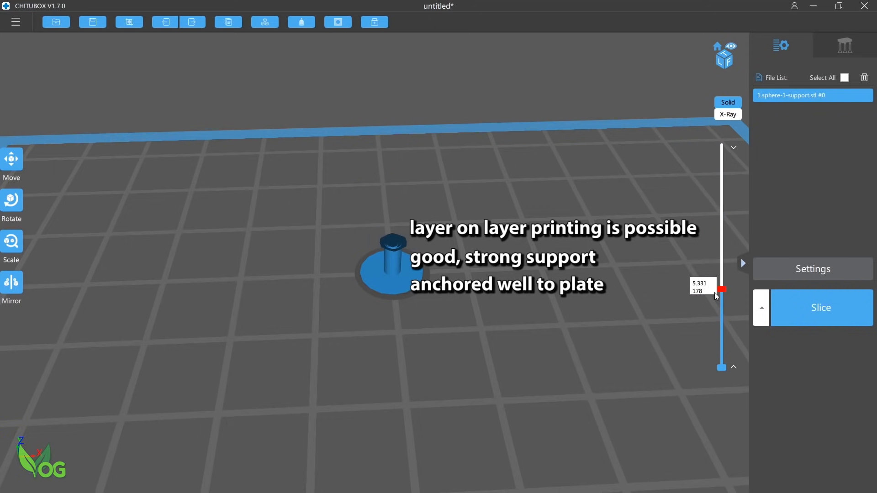
left_click_drag(722, 289, 721, 147)
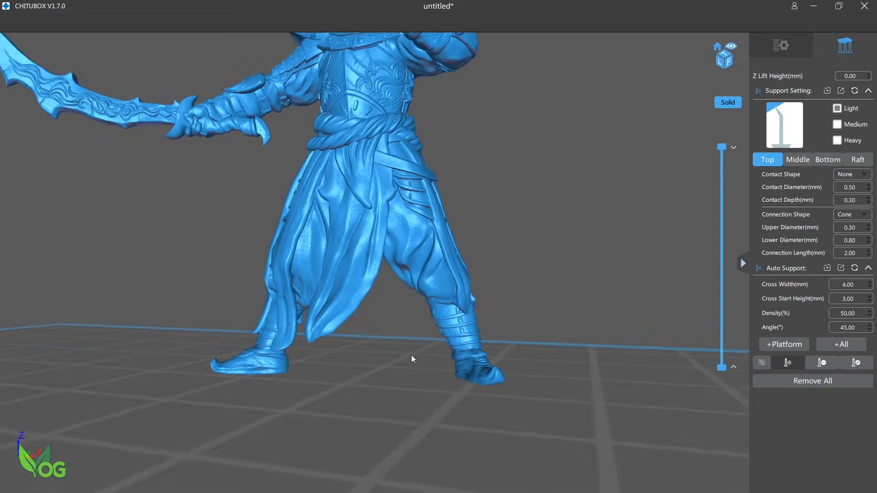
- Zoom out to the whole warrior and preview the feet layers and lower leg's floating parts
left_click_drag(411, 358, 469, 402)
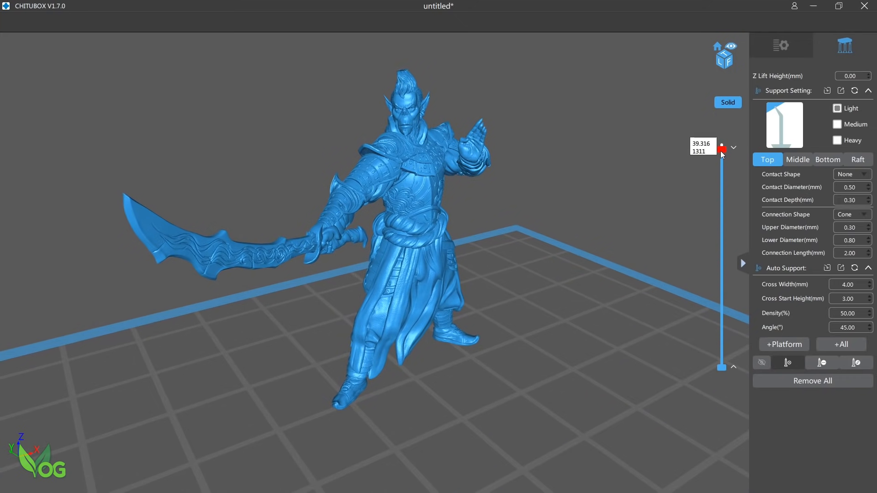
left_click_drag(721, 147, 722, 367)
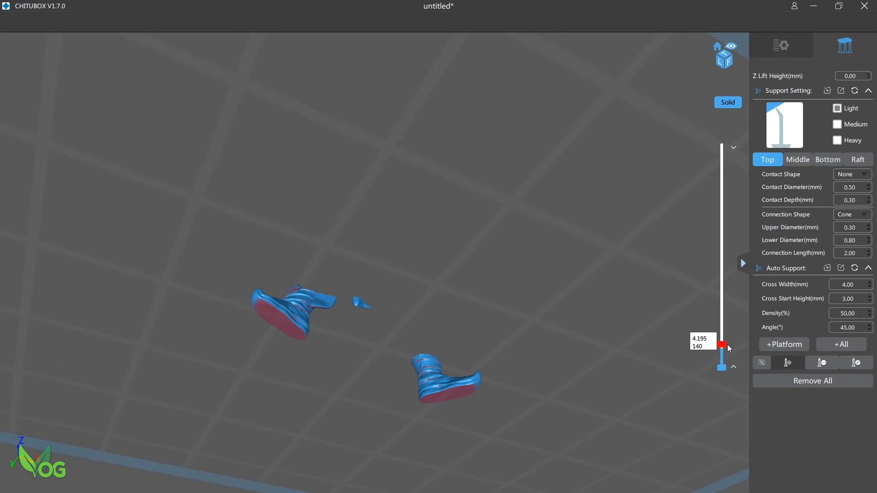
left_click_drag(722, 346, 722, 342)
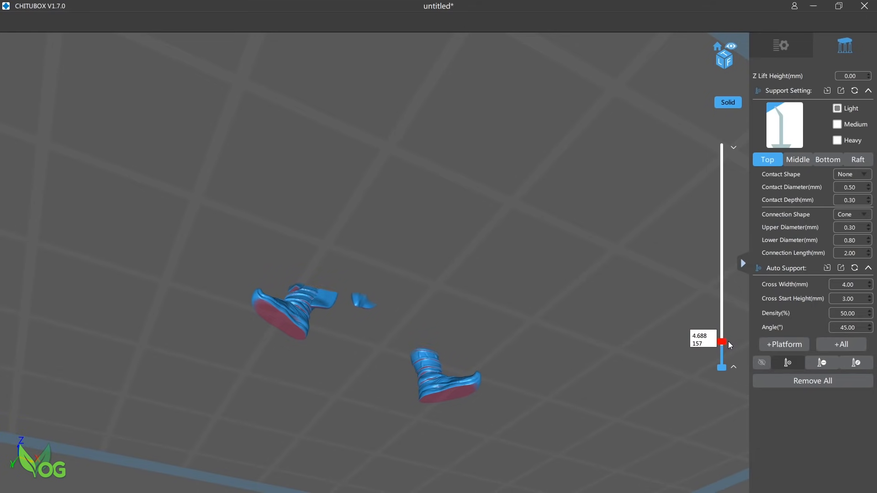
left_click_drag(723, 341, 723, 339)
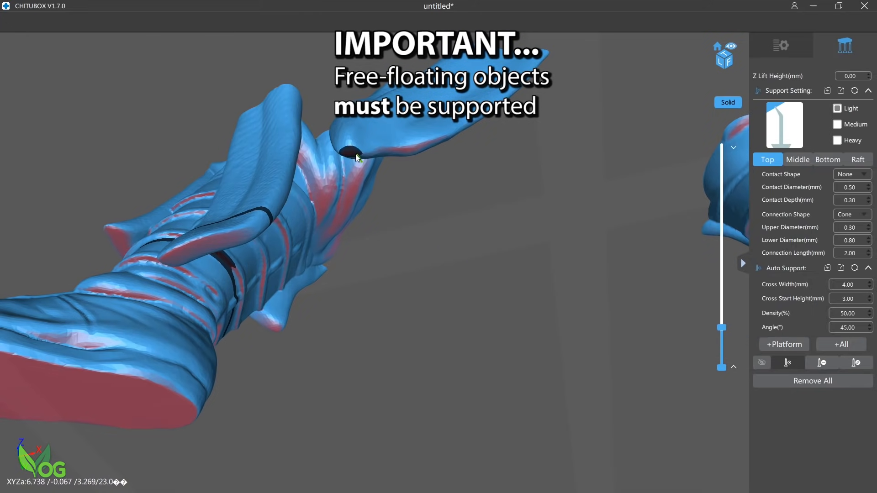
- Add supports under the free-floating fragment, then inspect the waist, torso and sword arm
left_click(353, 162)
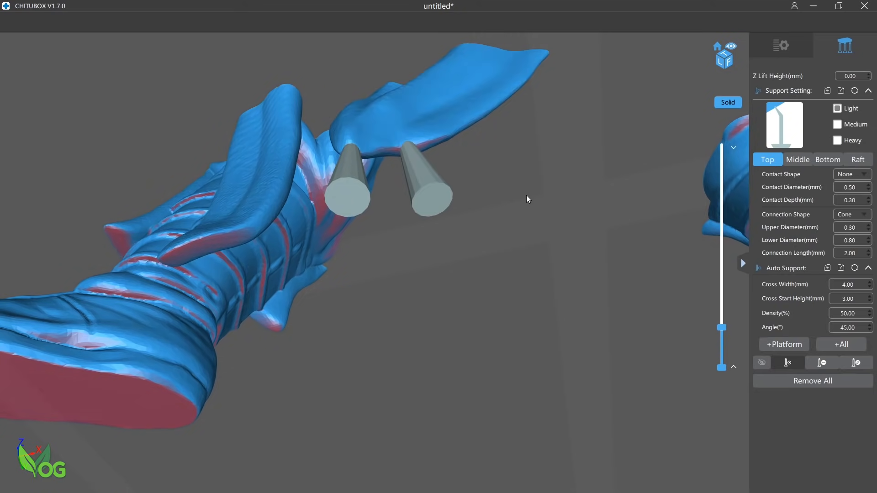
left_click_drag(526, 199, 567, 240)
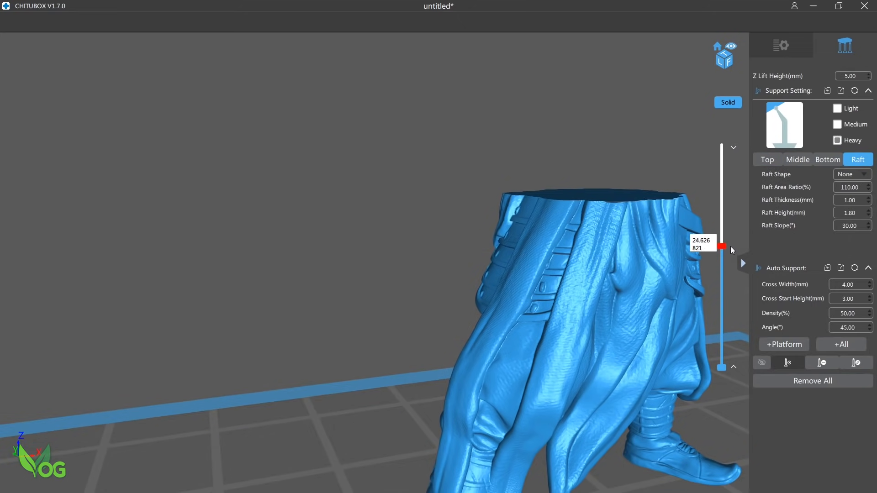
left_click_drag(722, 250, 723, 240)
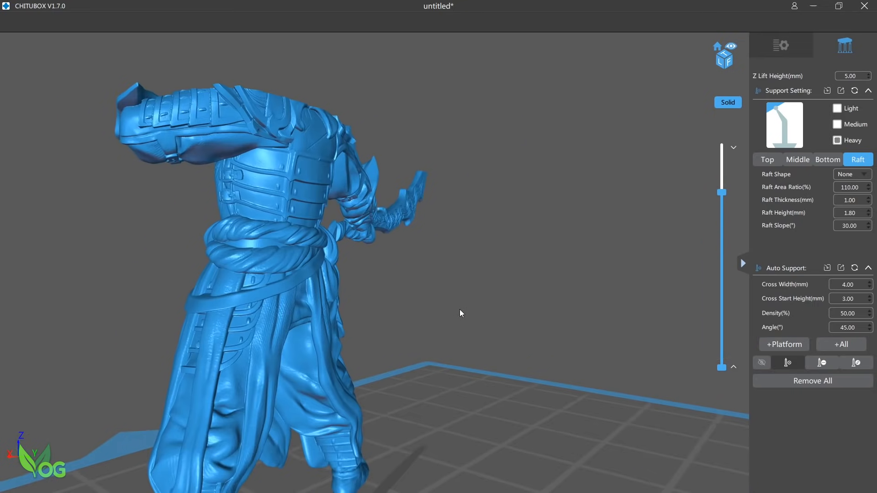
left_click_drag(459, 313, 538, 294)
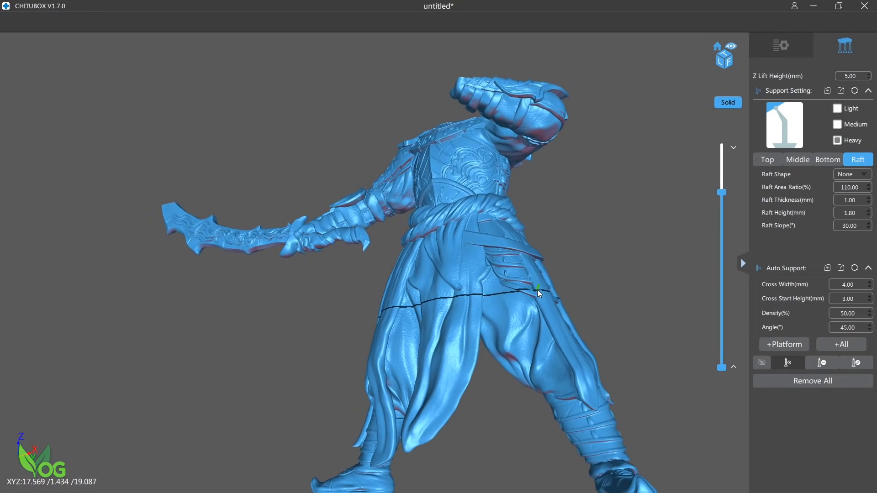
left_click_drag(722, 193, 721, 204)
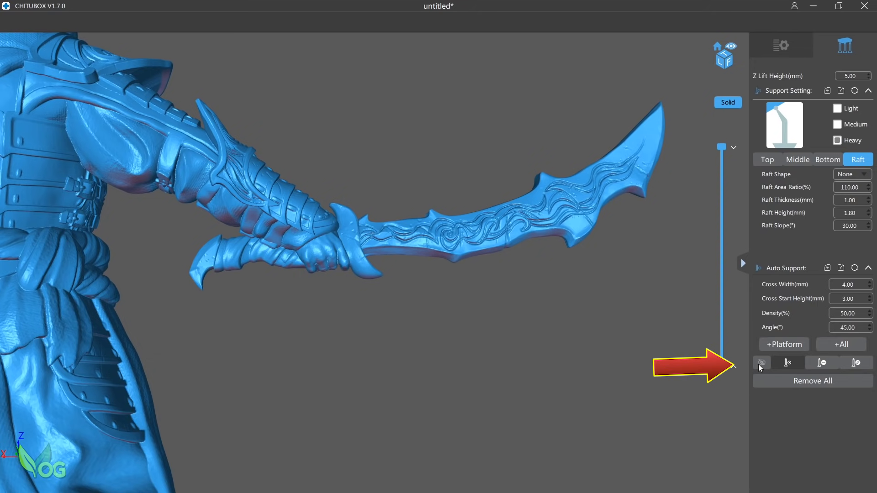
- Reveal the support contact points and orbit around the warrior's torso
left_click(762, 362)
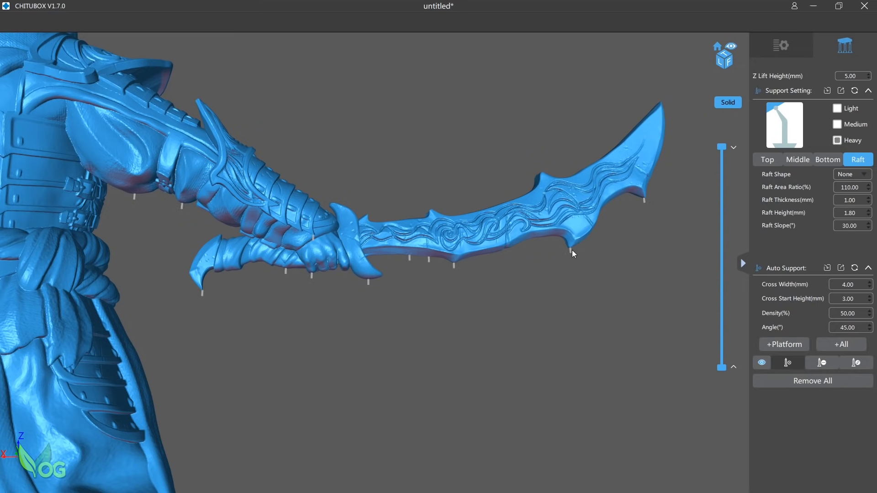
mouse_move(441, 272)
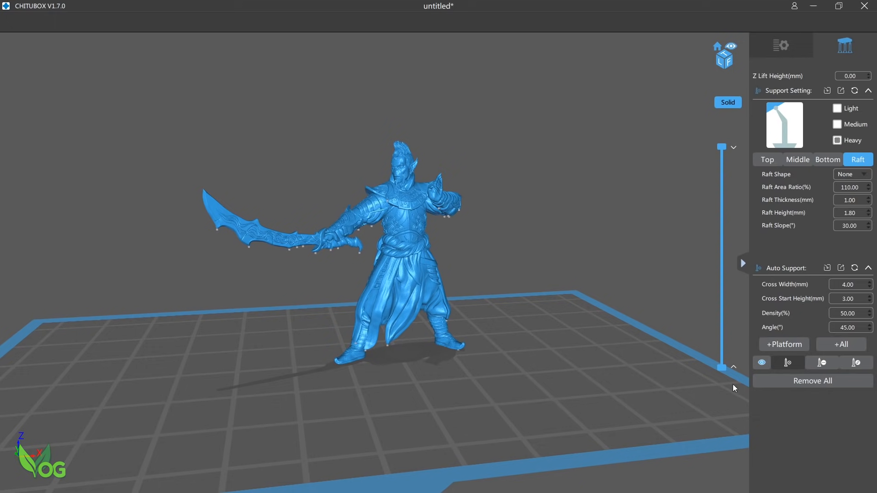
mouse_move(854, 362)
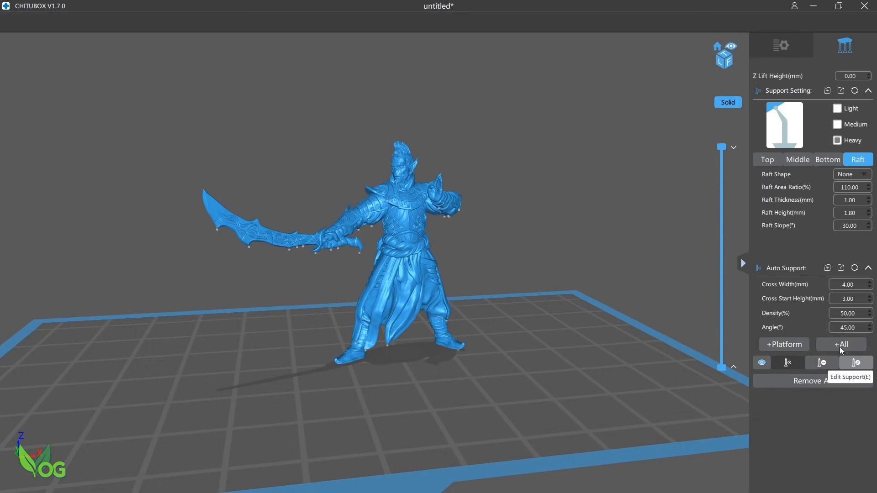
left_click(841, 344)
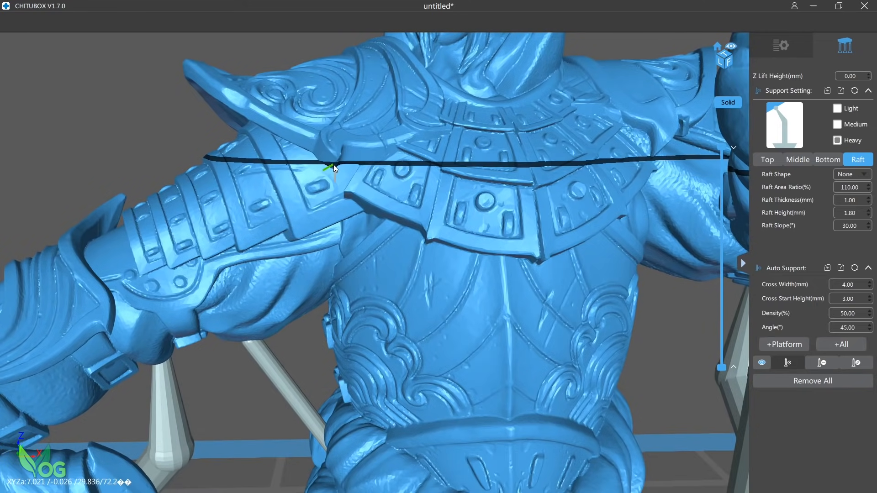
left_click_drag(335, 168, 431, 295)
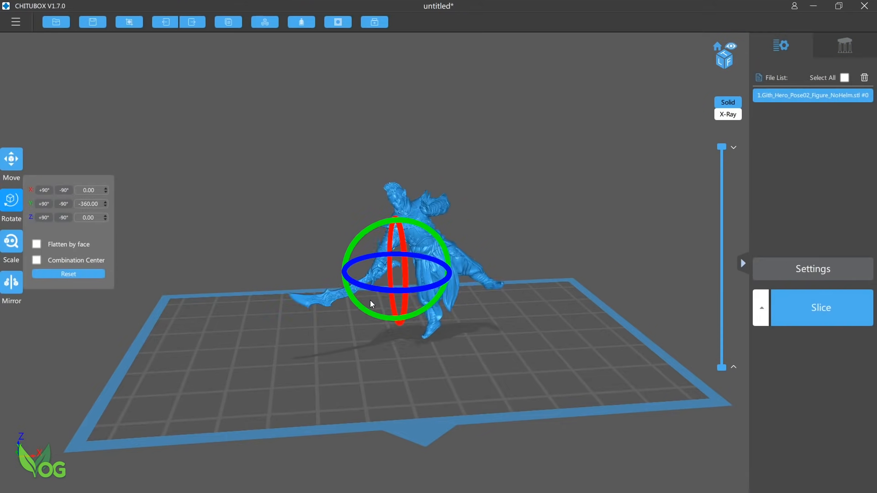
left_click_drag(369, 304, 358, 277)
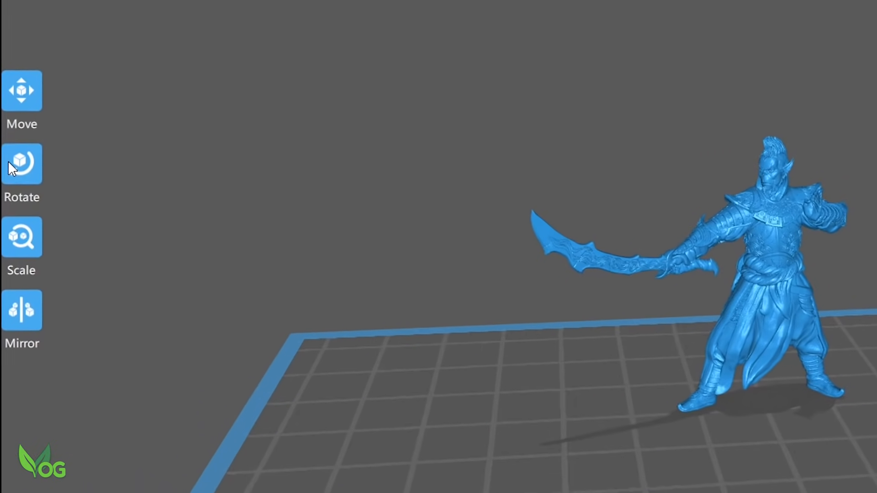
left_click(22, 164)
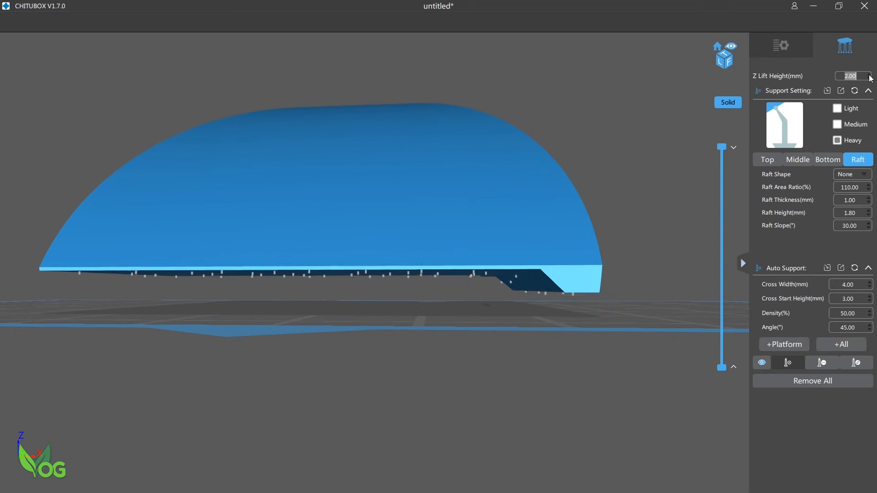
- Set Z Lift Height to 5.00 and generate light supports for the whole dome model
left_click(869, 74)
type("5")
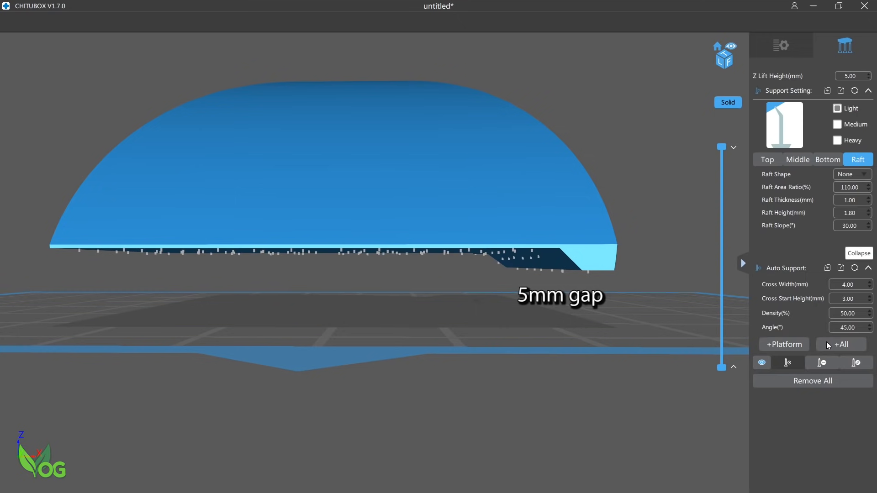
left_click(841, 344)
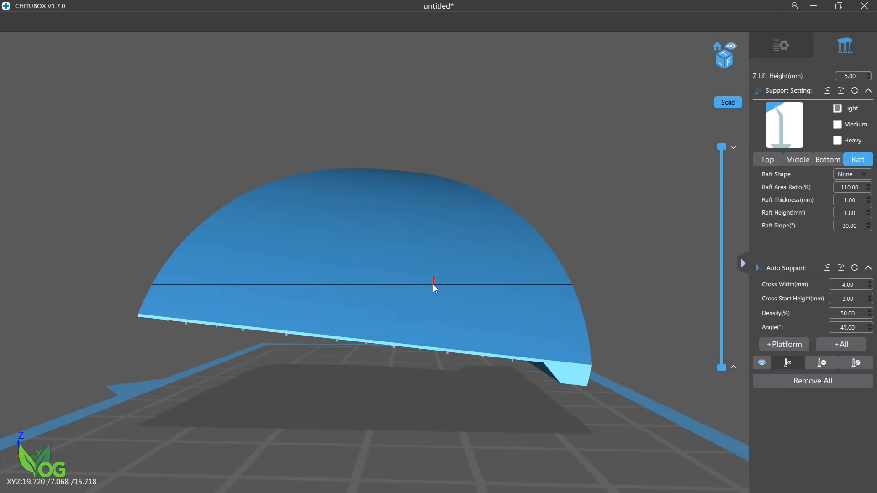
- Tilt the dome steeply and scrub the layer slider through lower and higher slices
left_click(11, 204)
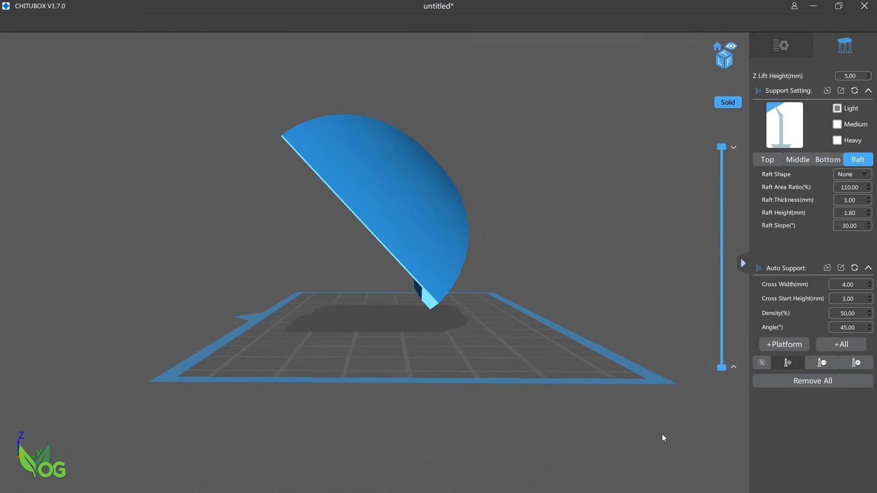
mouse_move(722, 149)
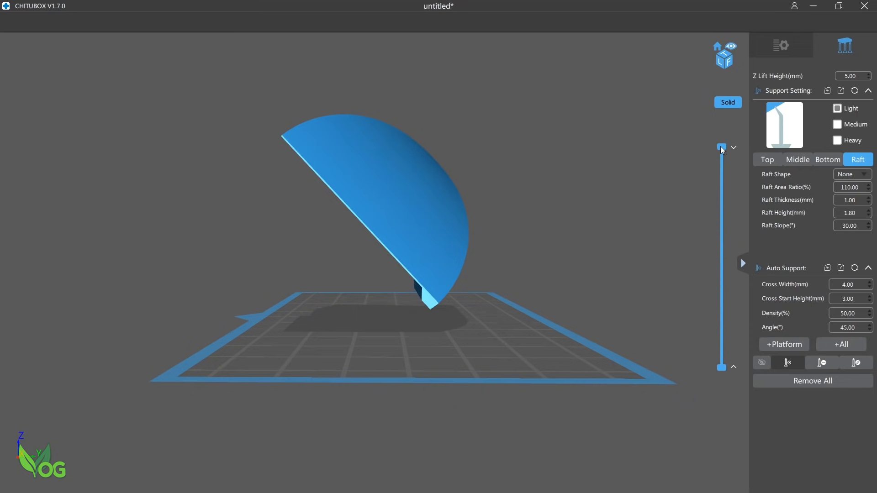
left_click_drag(721, 147, 722, 361)
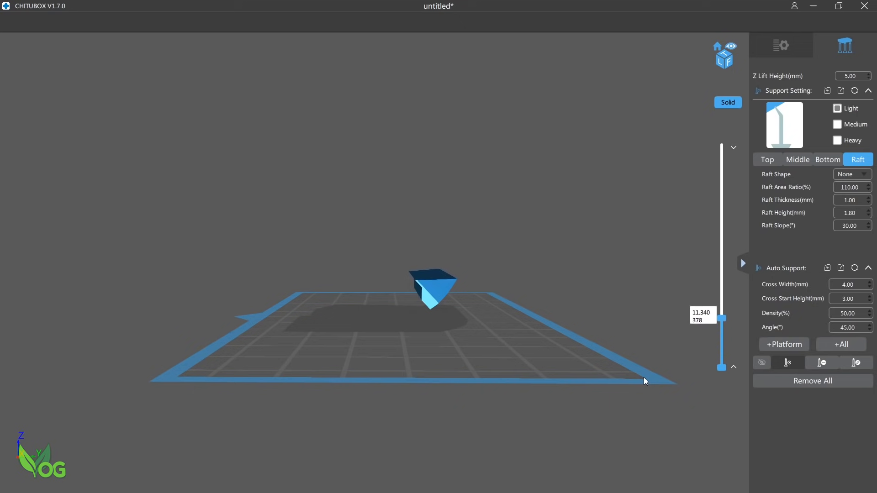
left_click_drag(721, 318, 721, 283)
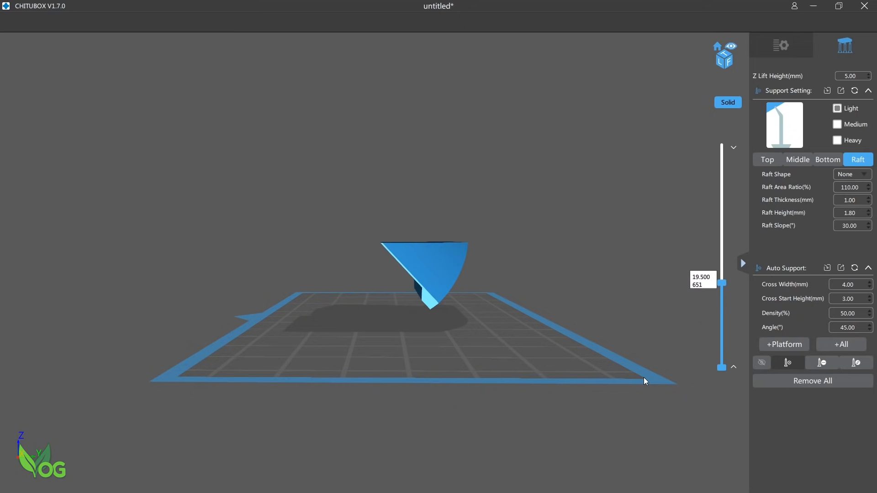
left_click_drag(721, 284, 722, 245)
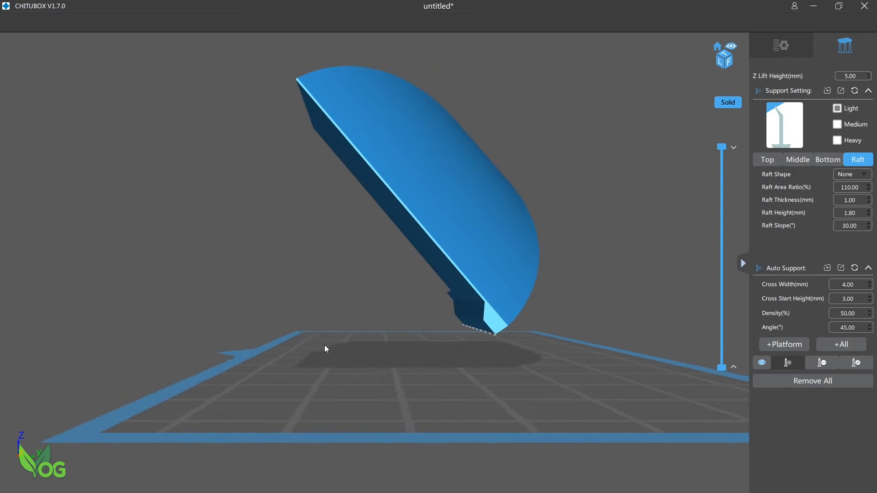
- Rotate the angular shape by -46° on X and view it from above
left_click_drag(327, 349, 443, 344)
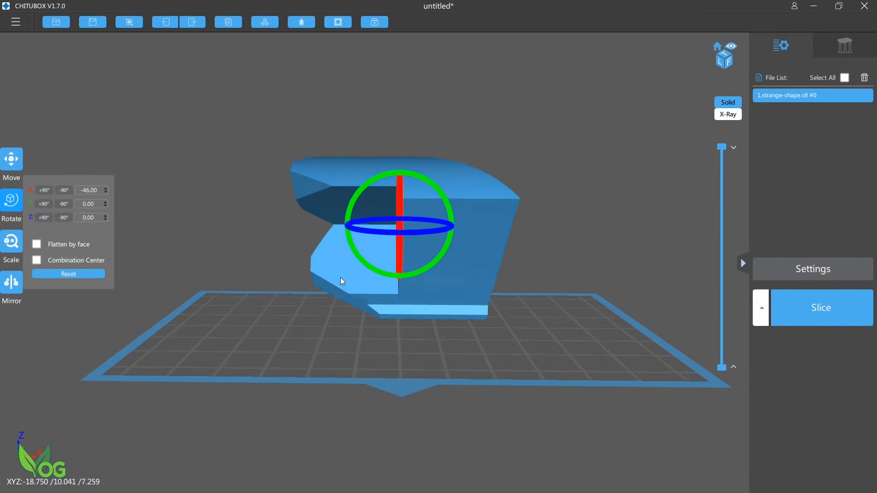
left_click_drag(342, 281, 357, 259)
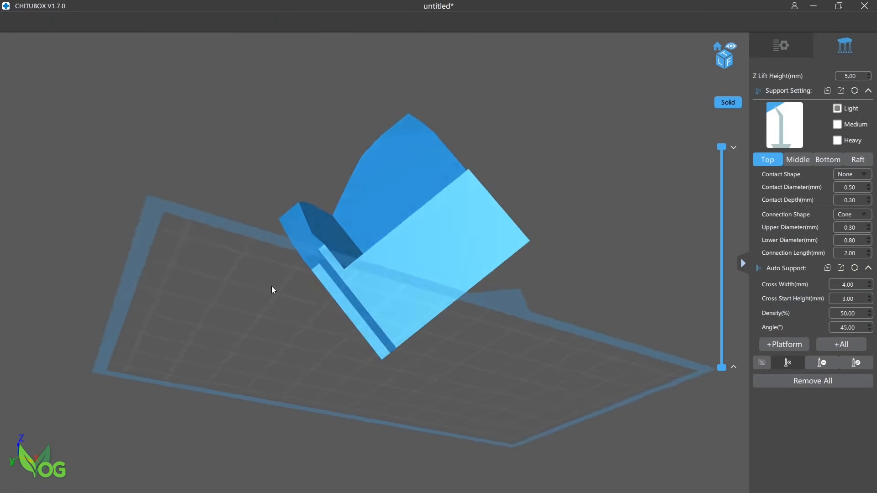
left_click_drag(272, 289, 263, 332)
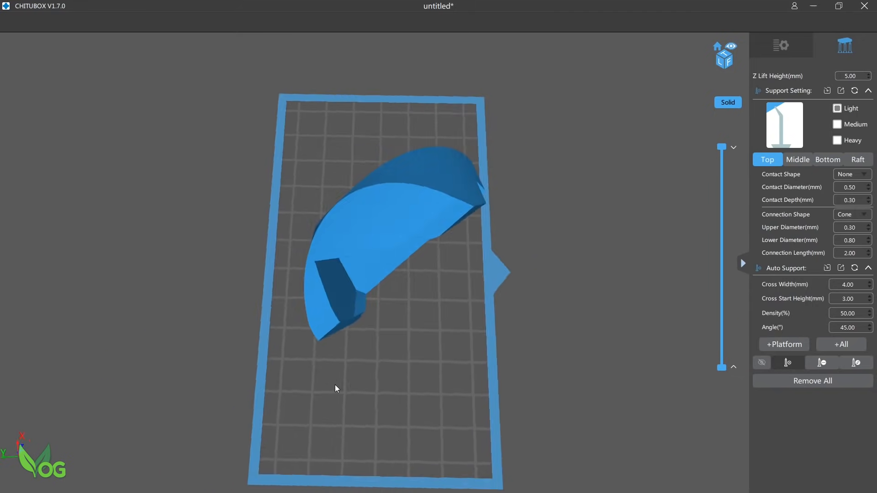
left_click_drag(336, 389, 517, 382)
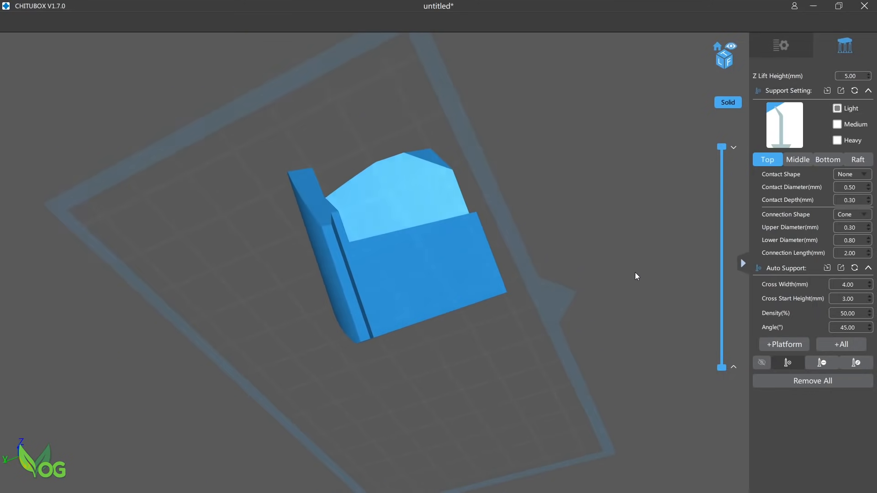
- Orbit around the shape's sides and edges, then set Raft Shape to Skate
left_click_drag(635, 277, 575, 330)
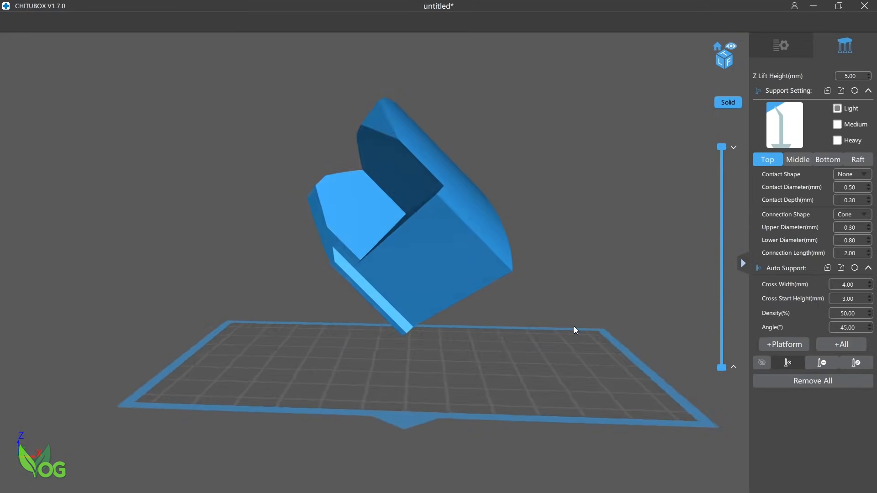
left_click_drag(575, 329, 393, 322)
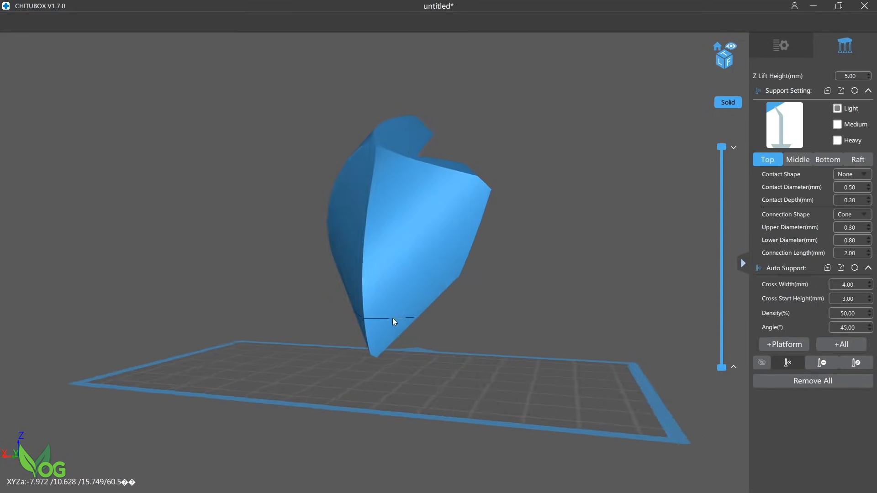
left_click_drag(393, 321, 321, 324)
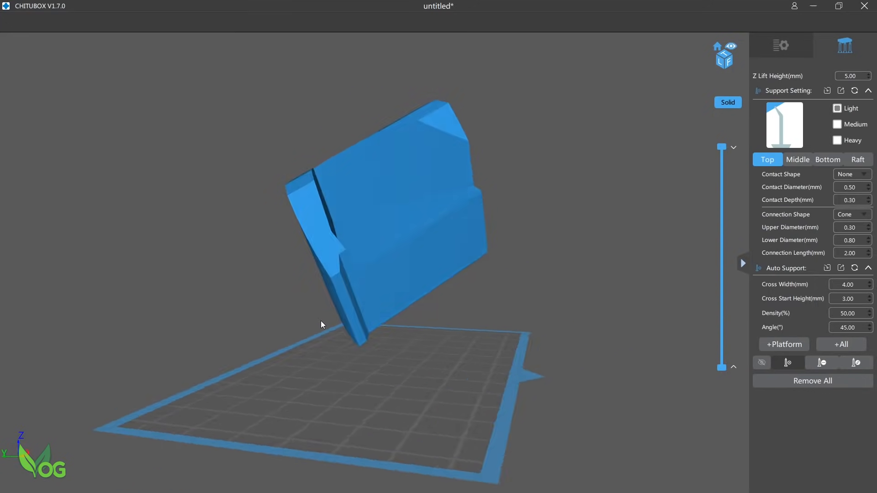
left_click_drag(322, 324, 613, 336)
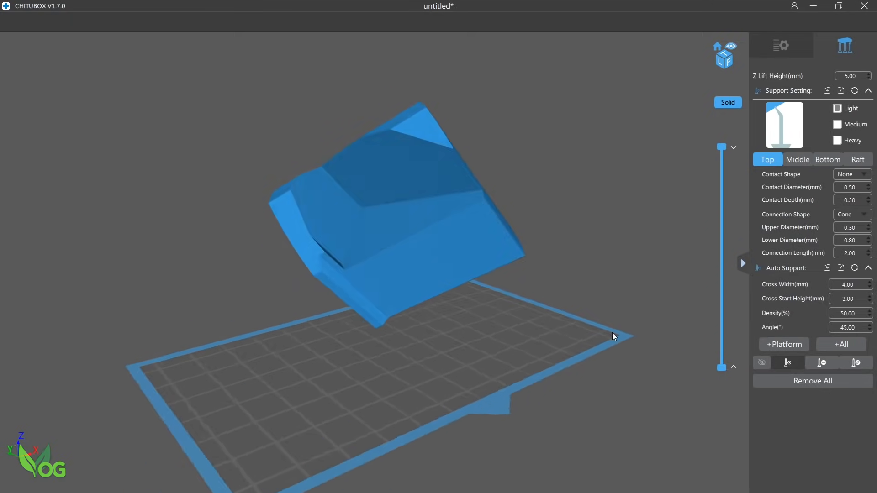
left_click(858, 160)
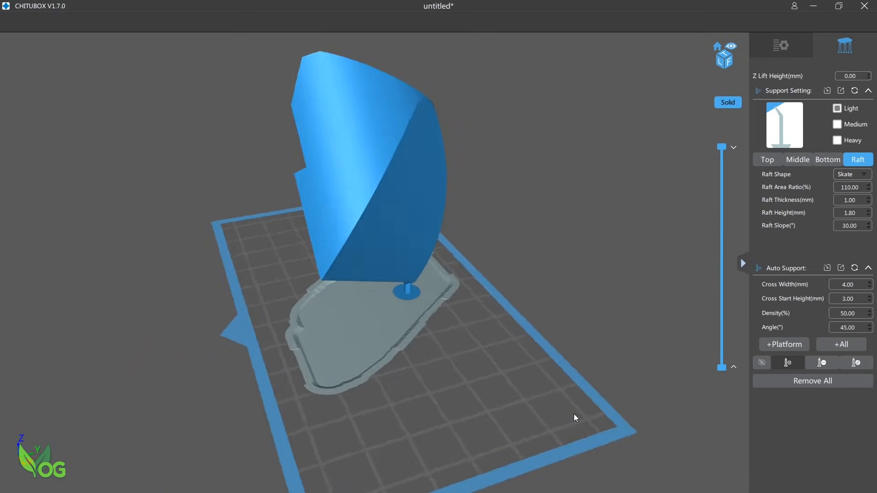
- Orbit the view around the rafted test shape
left_click_drag(576, 417, 383, 404)
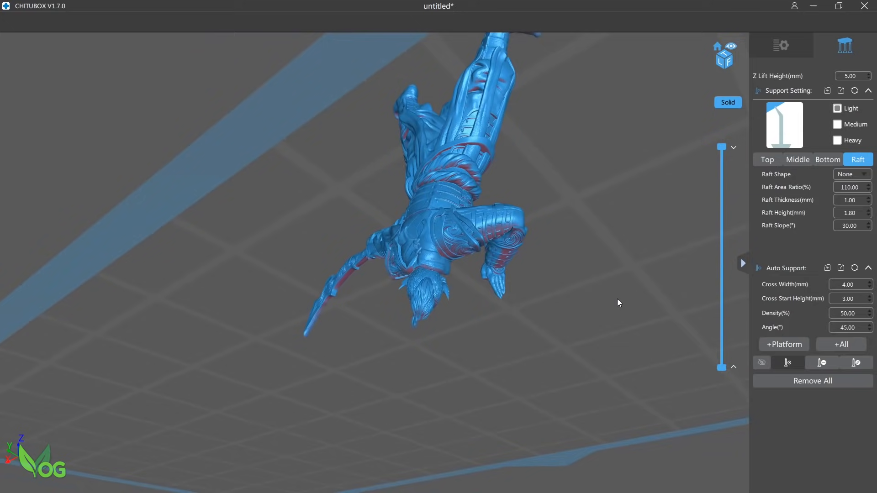
- Examine the underside overhangs, load the presupported warrior, and turn around the standing figure
left_click_drag(617, 302, 434, 288)
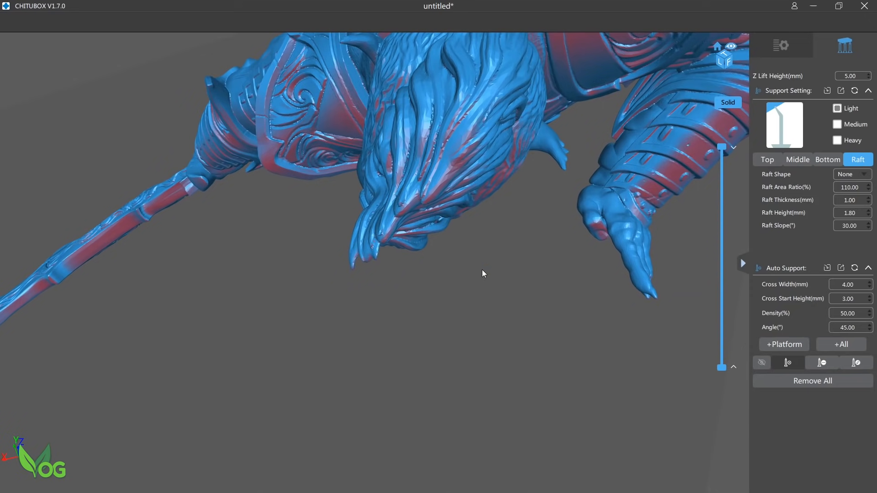
left_click(388, 241)
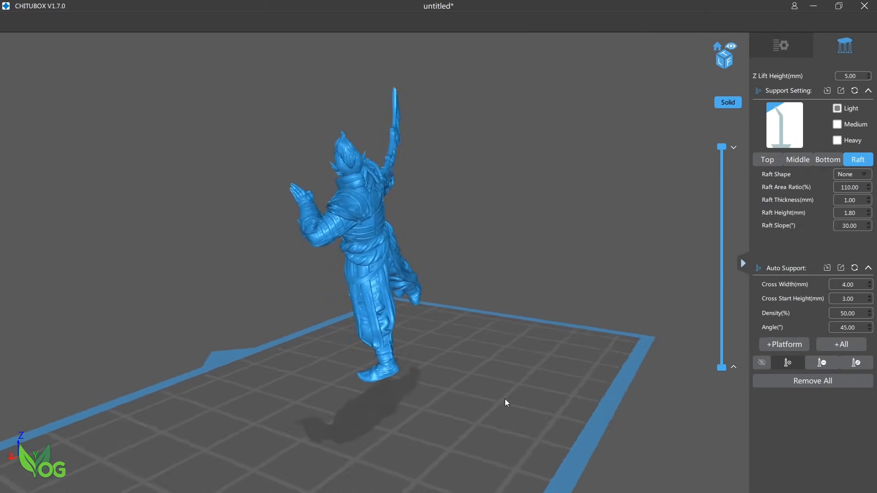
left_click_drag(505, 402, 654, 402)
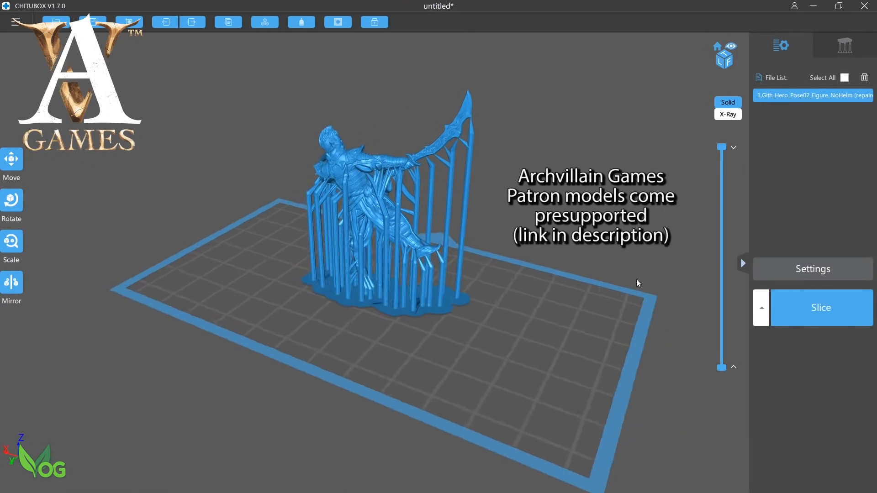
- Orbit around and up under the unsupported warrior to view its red overhangs
left_click_drag(639, 283, 488, 262)
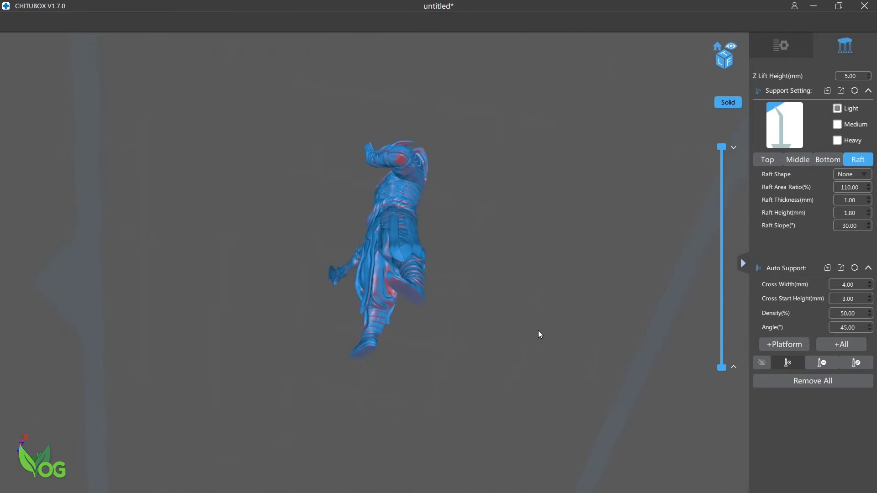
left_click_drag(539, 334, 428, 360)
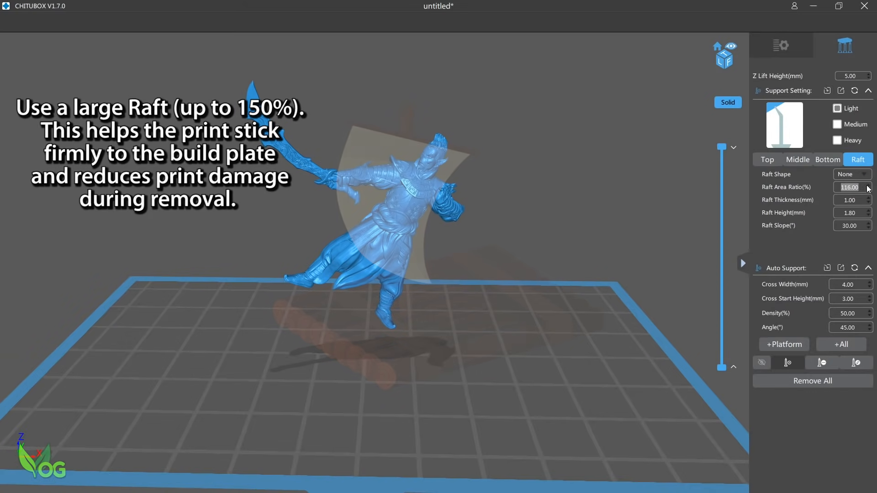
- Enter 150 as the Raft Area Ratio and confirm it
type("150")
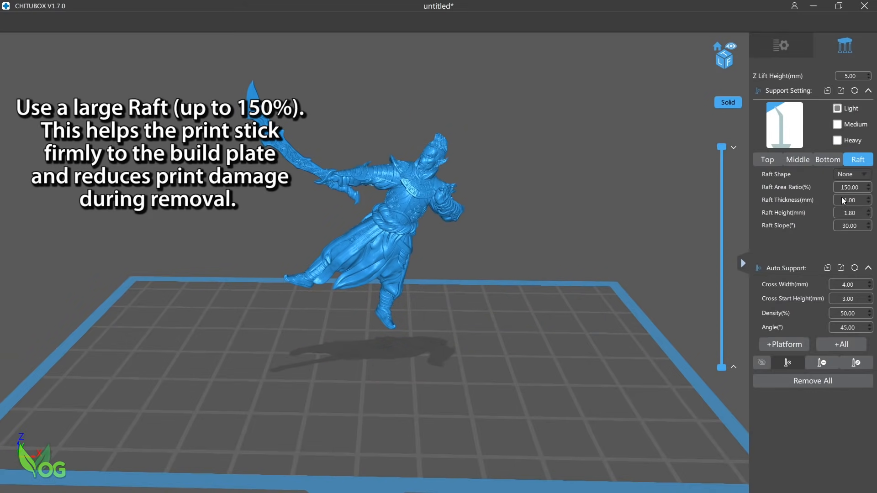
left_click(850, 174)
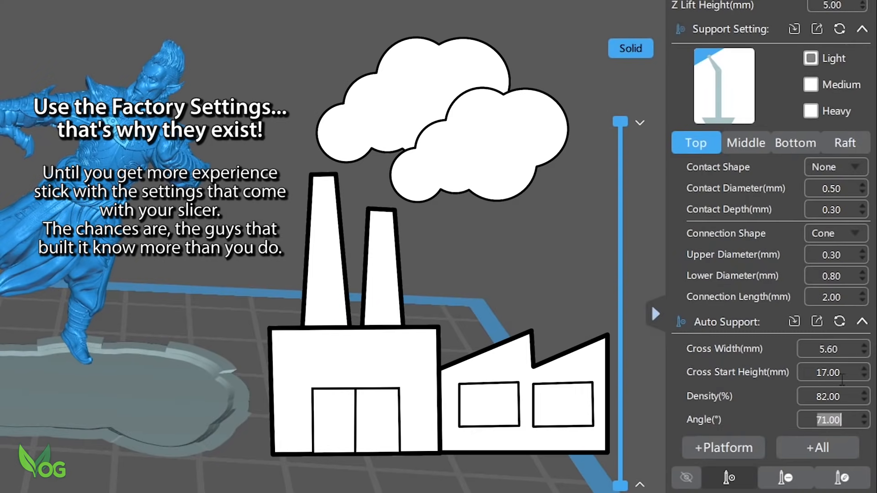
- Use the Auto Support reset icon to restore factory support settings
left_click(839, 321)
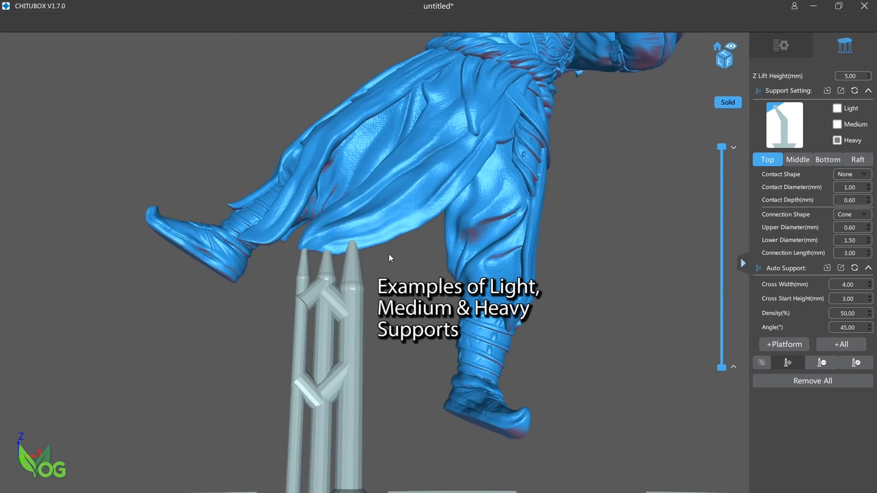
left_click_drag(390, 258, 489, 245)
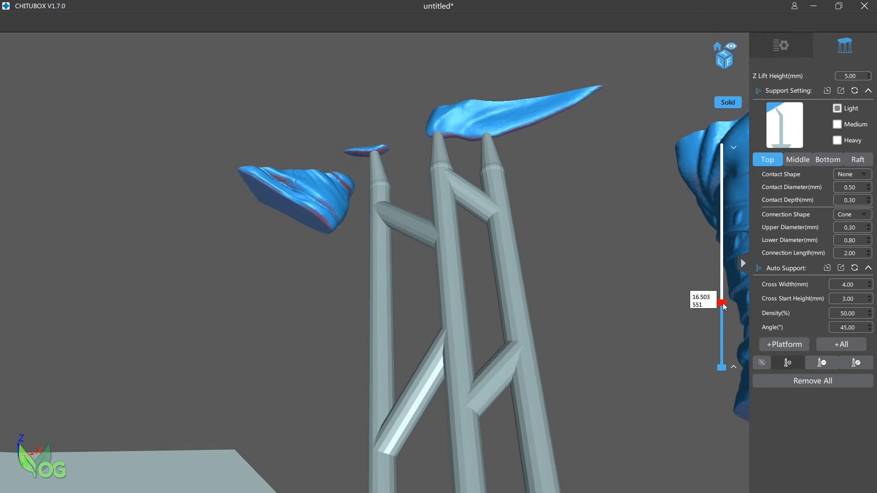
left_click_drag(722, 305, 722, 299)
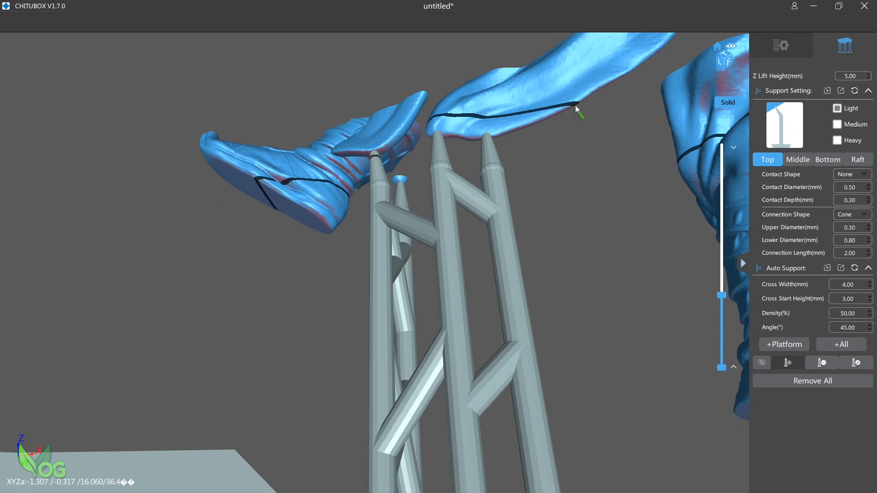
left_click(761, 362)
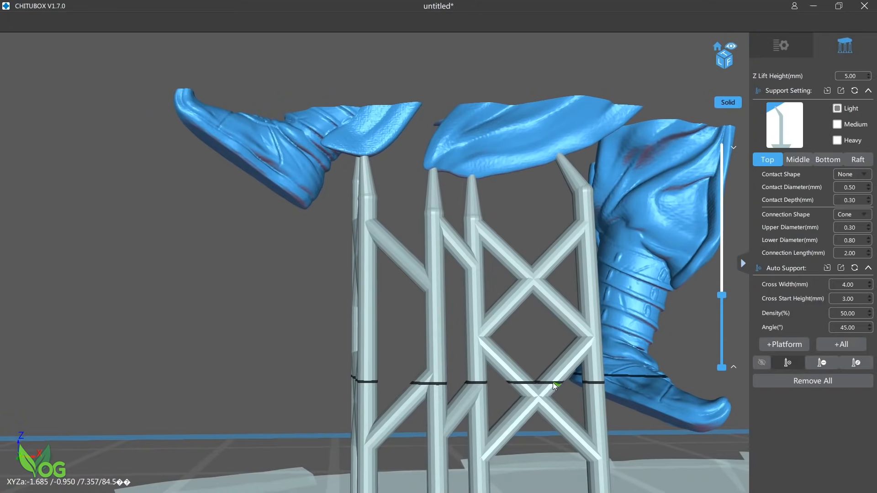
left_click_drag(553, 385, 699, 397)
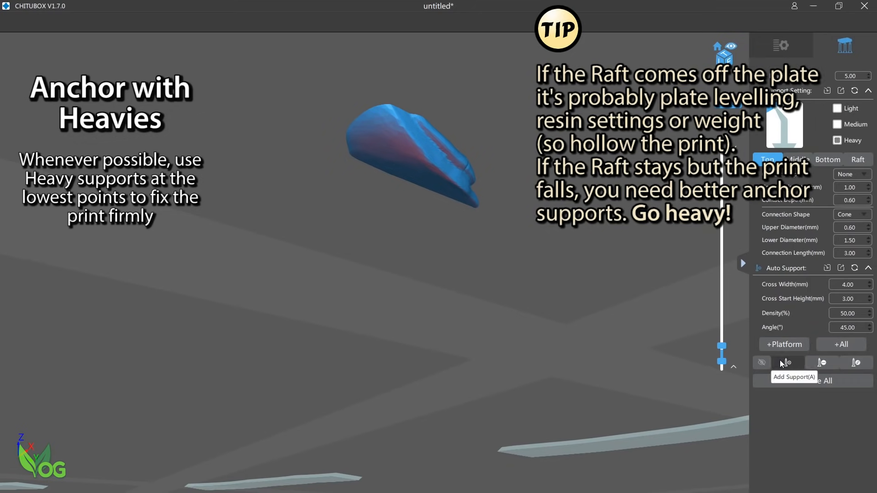
- Place heavy anchors at the lowest layers, then a medium support at a clean-up spot
left_click(422, 171)
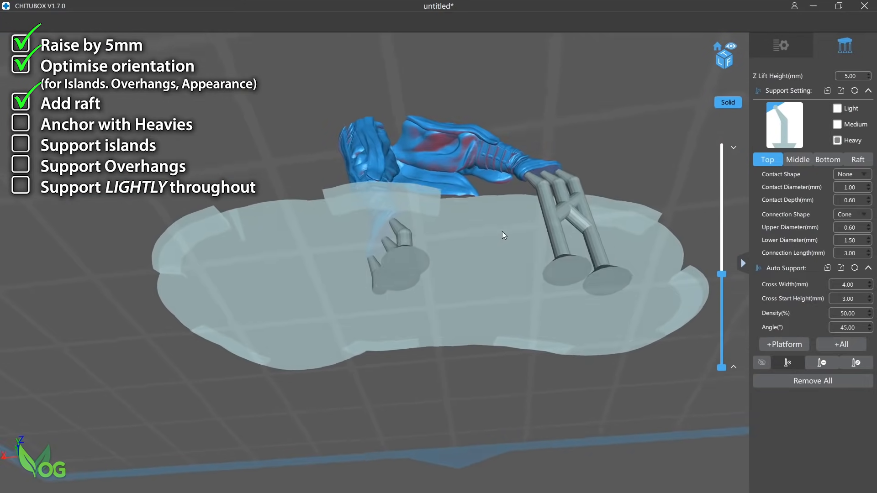
left_click_drag(722, 274, 723, 344)
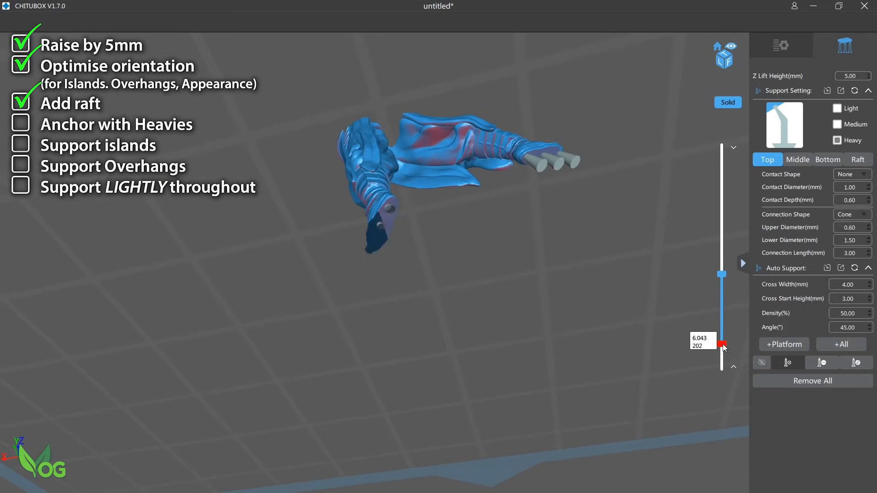
left_click_drag(722, 344, 722, 364)
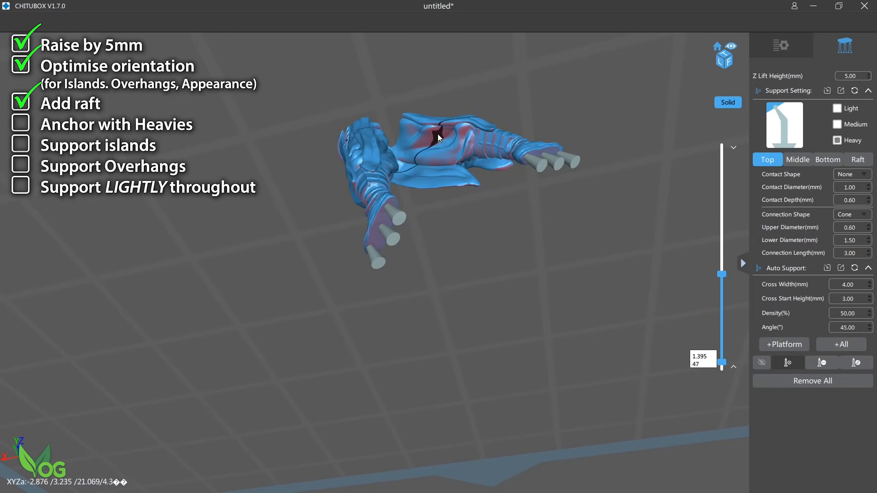
left_click_drag(722, 361, 722, 285)
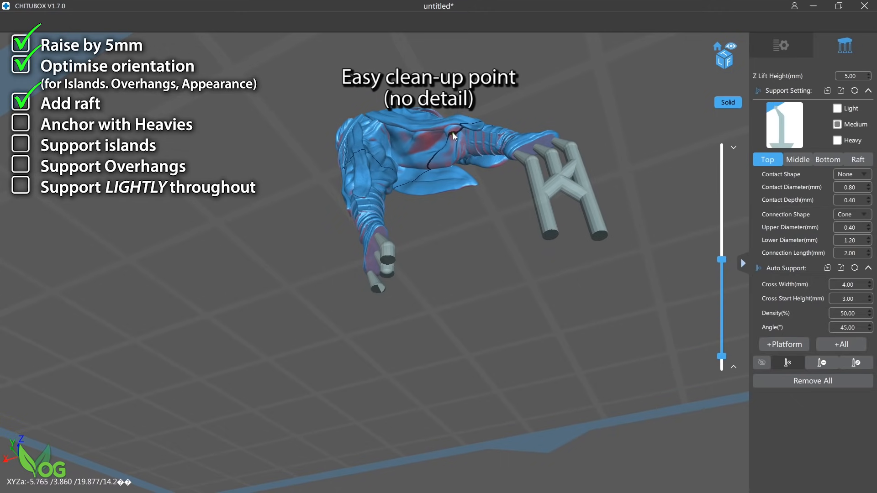
left_click(20, 124)
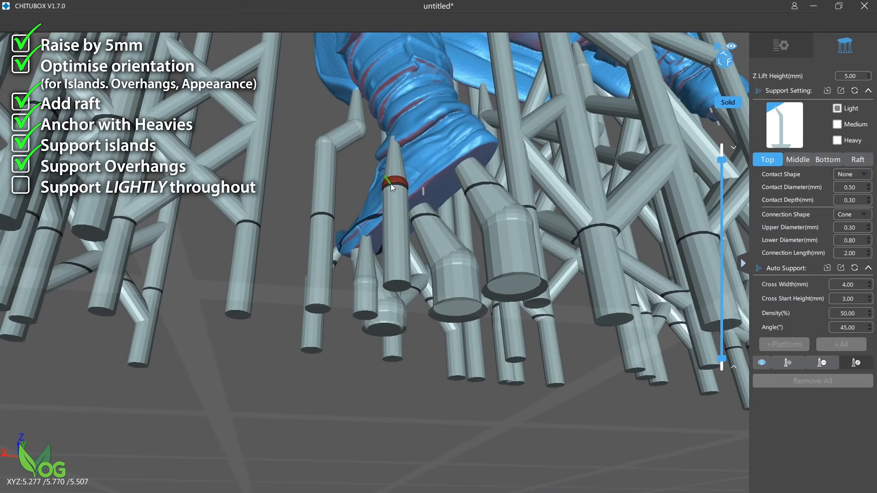
- Add a light support to the leg island and reposition a support along the side
left_click(797, 159)
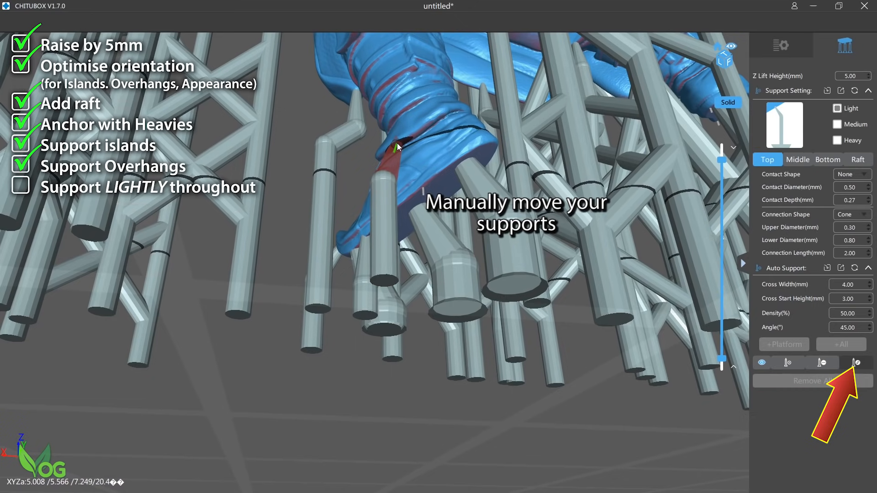
left_click(797, 159)
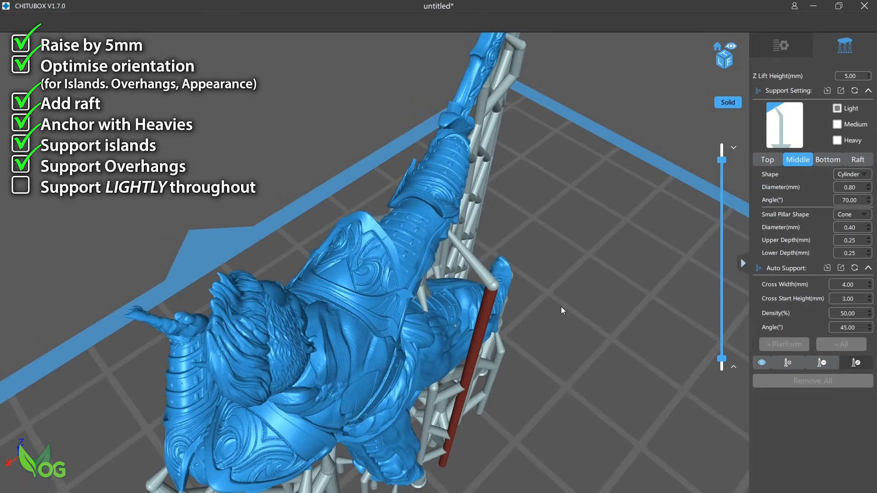
- Place a light support under the torso and frame the shoulder and arm underside
left_click_drag(562, 310, 316, 213)
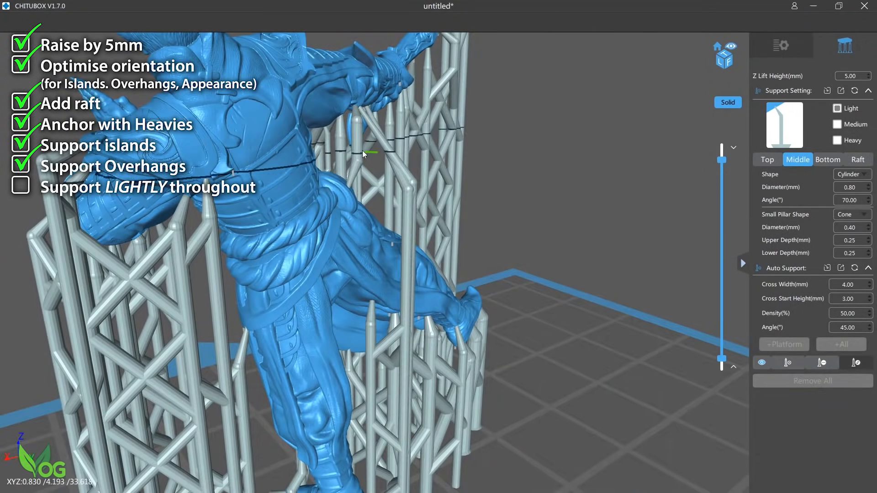
left_click(413, 140)
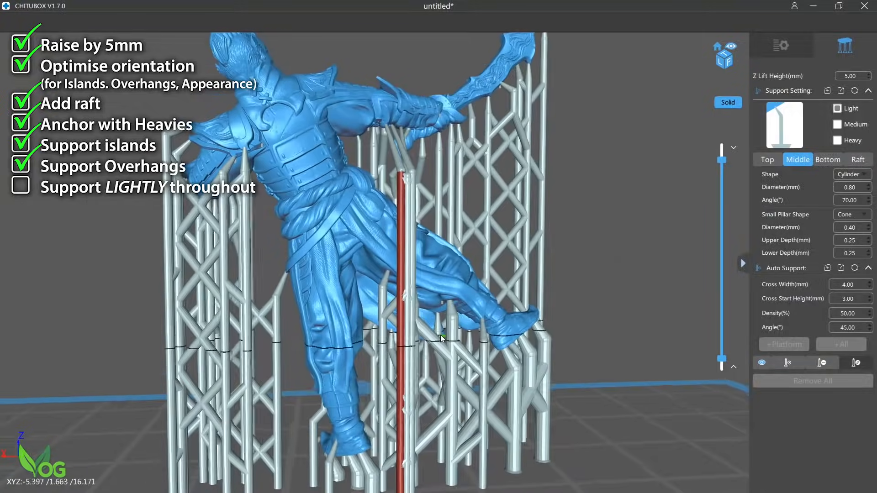
left_click_drag(442, 338, 565, 364)
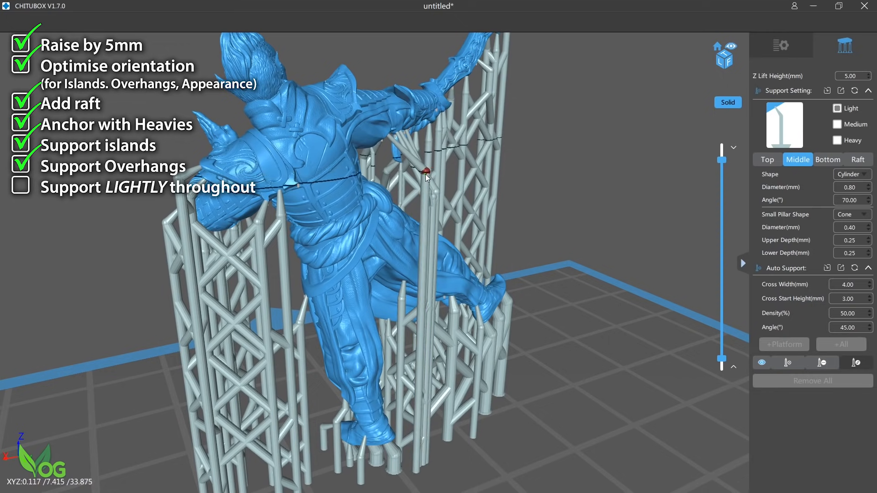
left_click_drag(425, 177, 531, 165)
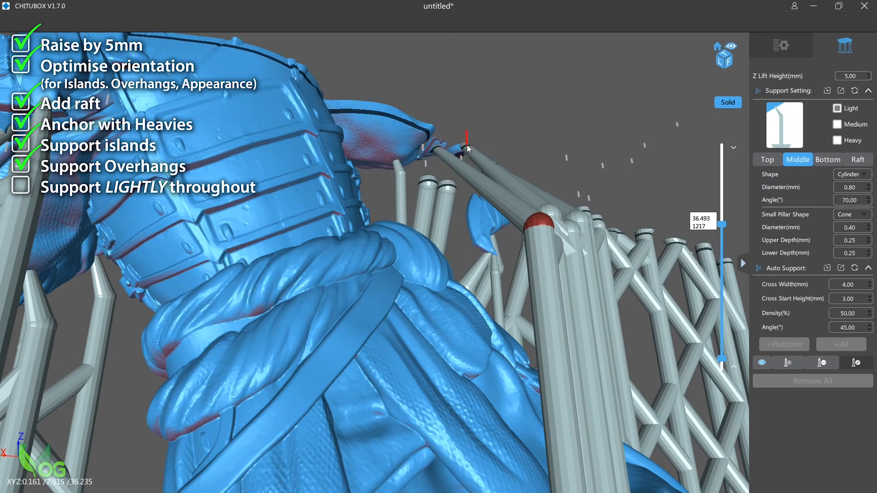
- Place two light supports beneath the arm and along its edge
left_click(766, 159)
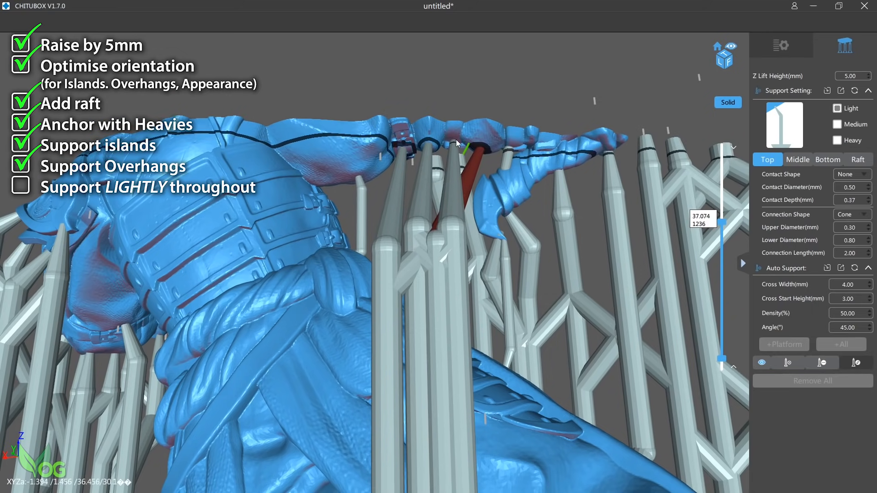
left_click(797, 160)
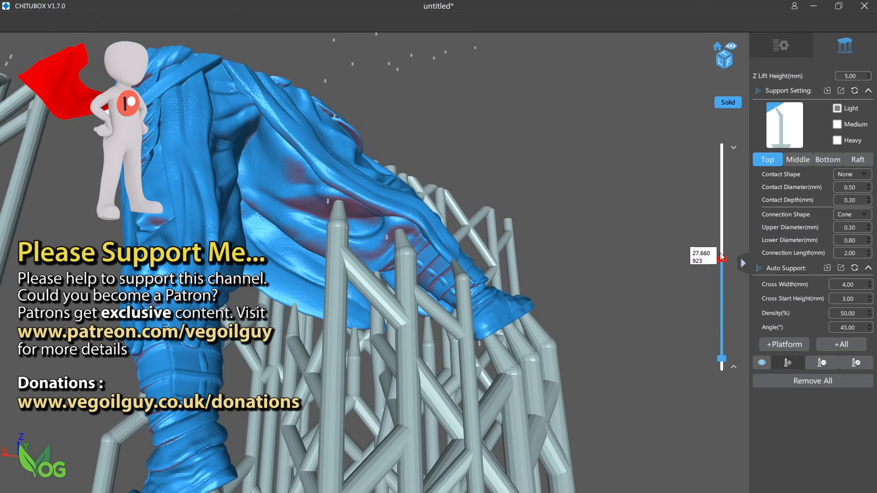
left_click_drag(722, 257, 722, 297)
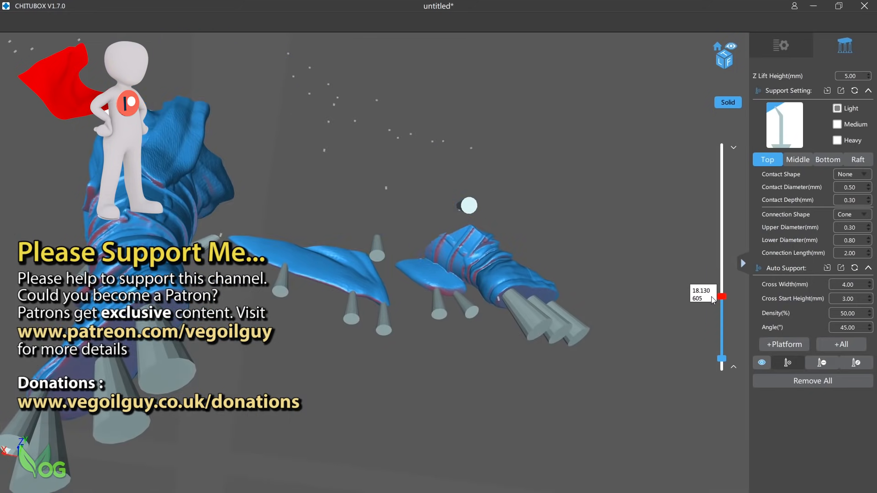
left_click_drag(722, 297, 722, 320)
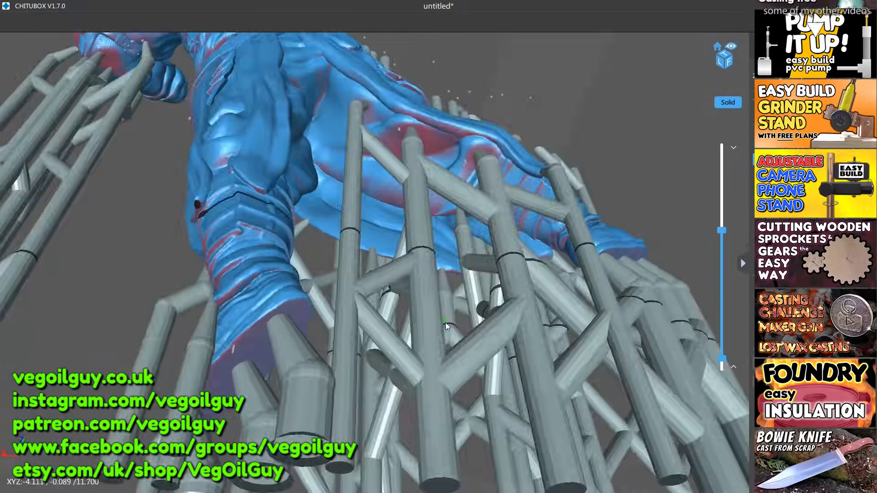
left_click_drag(448, 327, 570, 189)
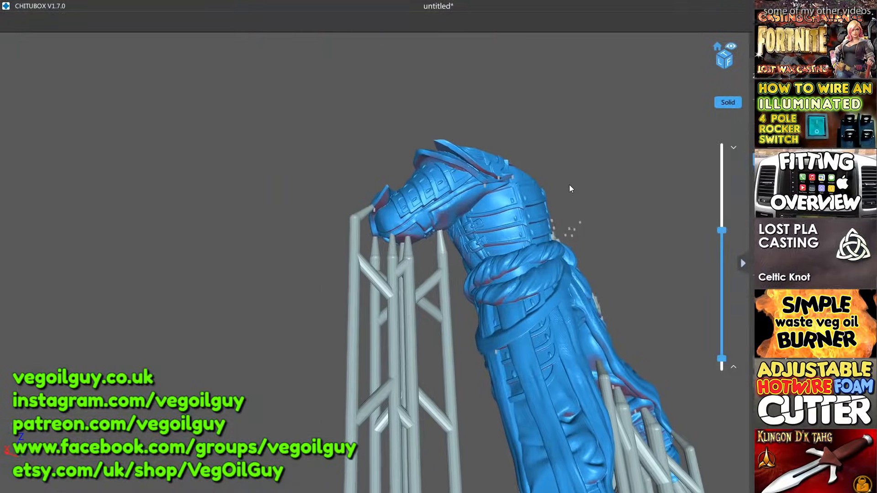